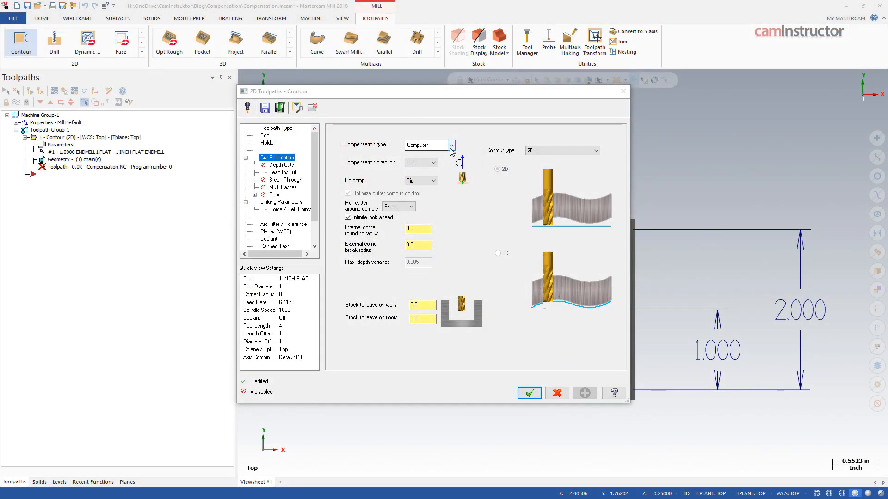
Set Roll cutter around corners to None and review the Lead In/Out page before returning to Cut Parameters
left_click(450, 145)
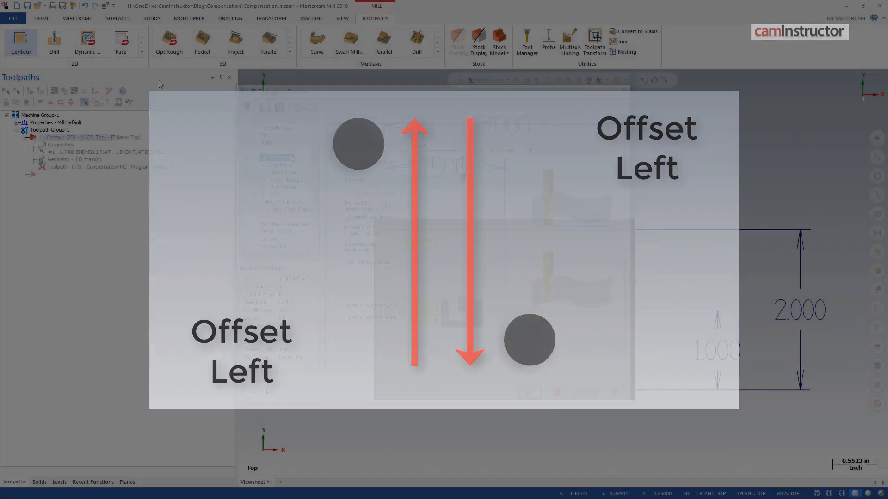
left_click(434, 163)
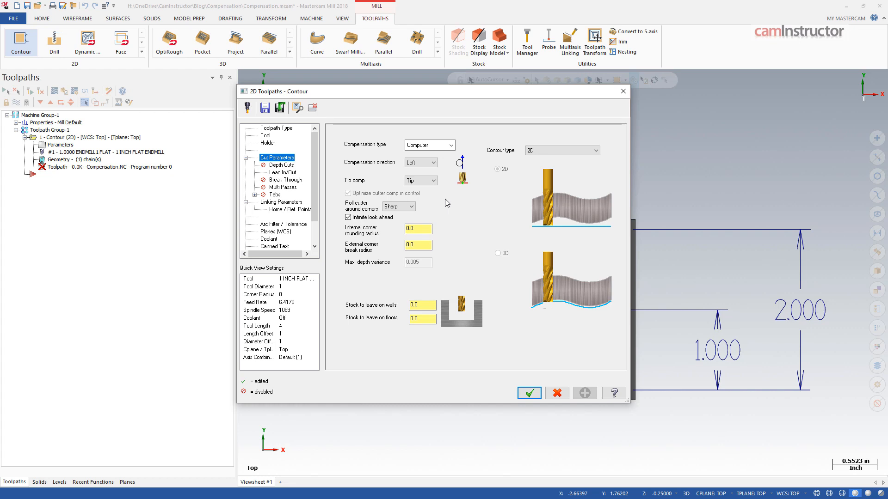
mouse_move(434, 205)
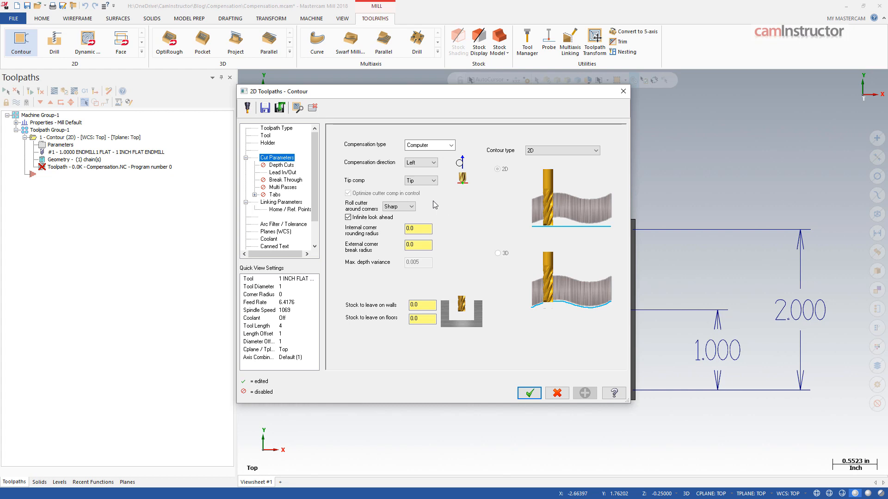
left_click(397, 206)
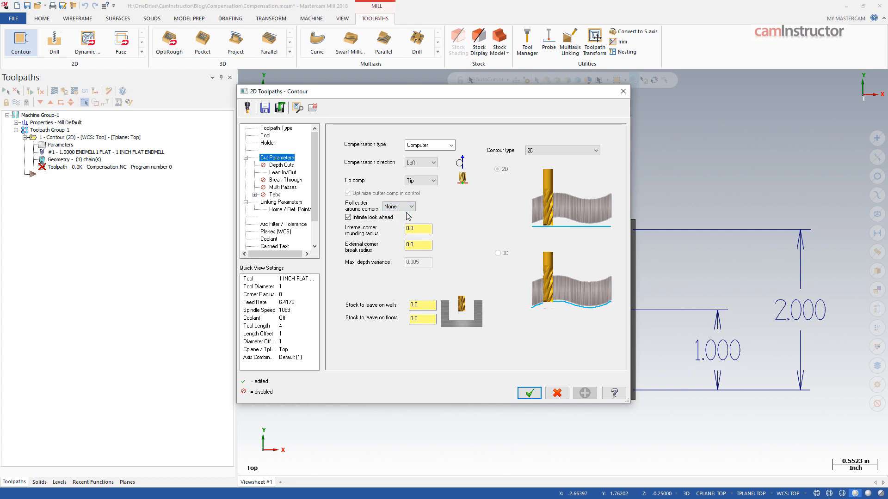
left_click(282, 172)
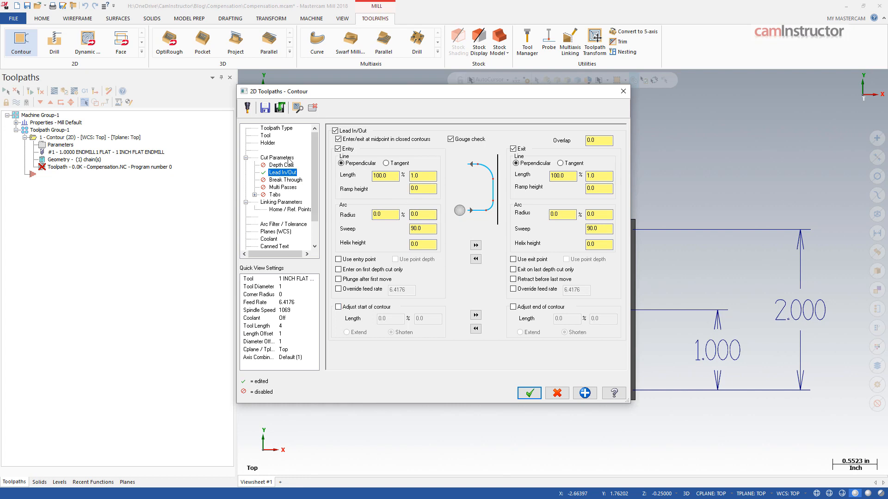
left_click(278, 157)
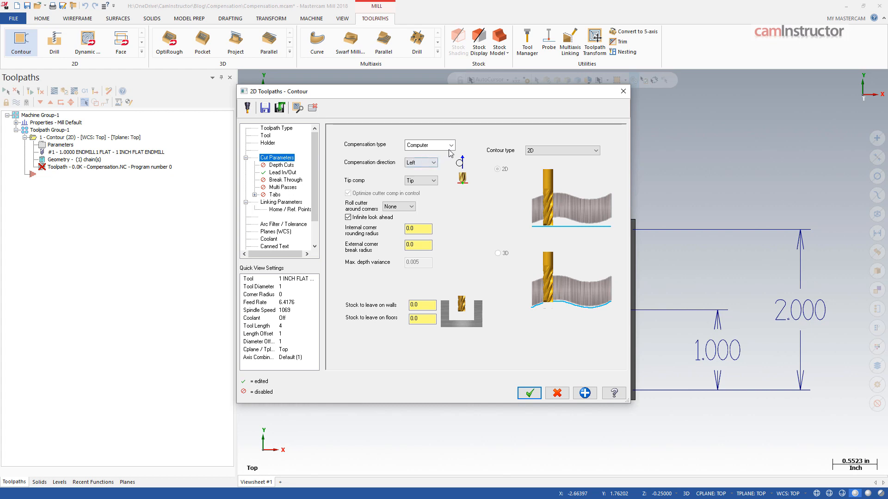
Keep Computer compensation and accept the contour parameters so the toolpath regenerates
left_click(429, 144)
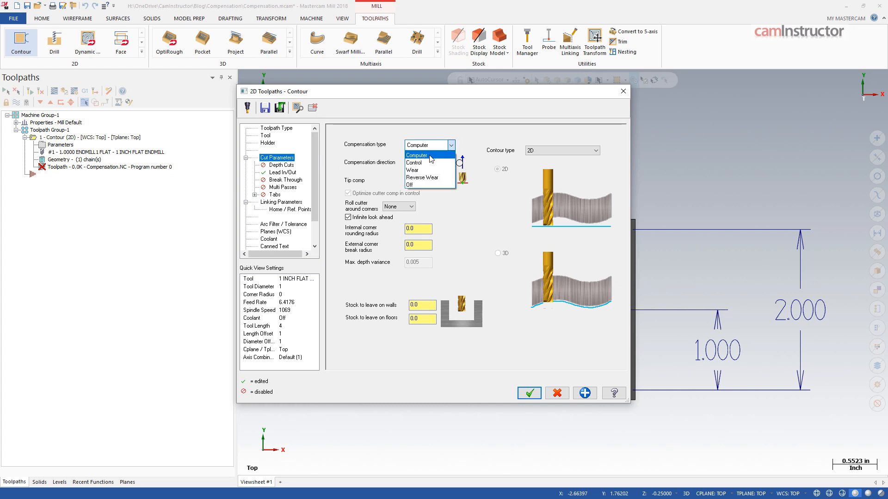
left_click(416, 156)
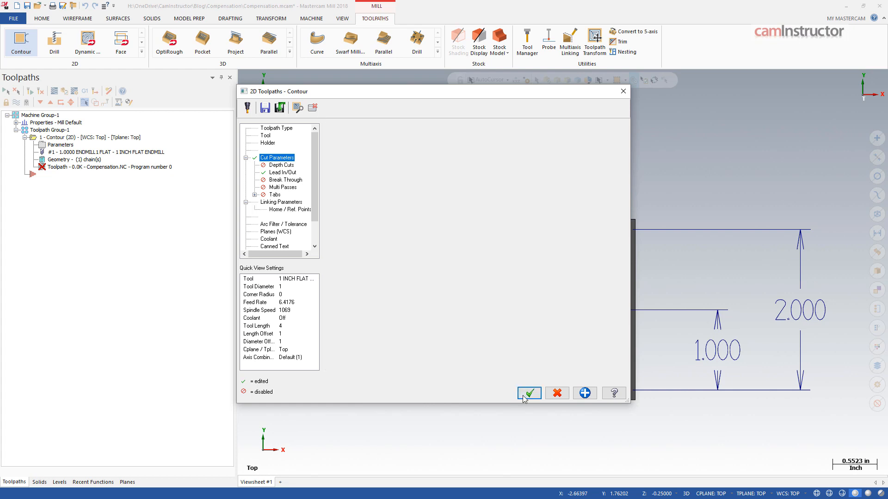
left_click(527, 393)
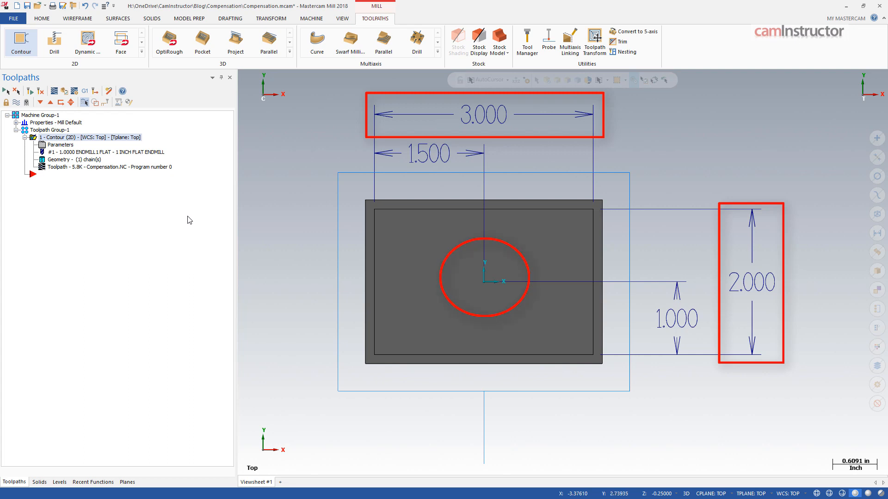
Backplot the contour step by step, watching the tool centre pass X -2, Y -1.5 and X 2, Y 1.5
left_click(54, 91)
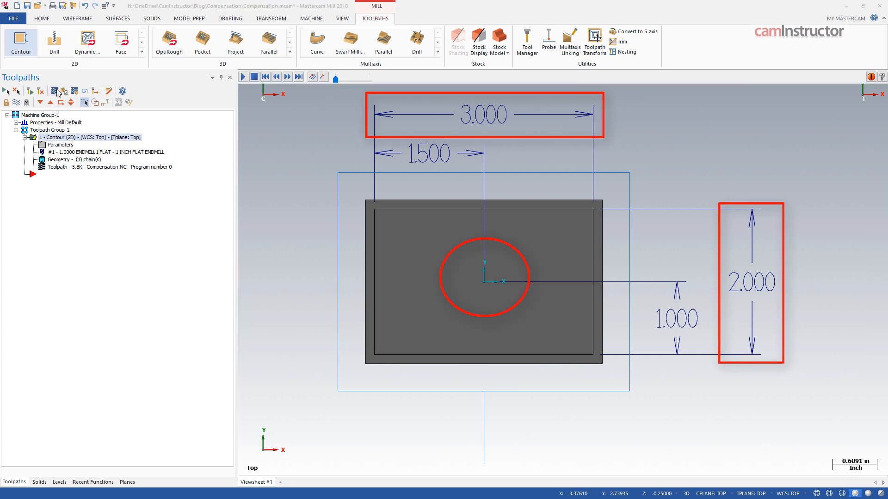
left_click(56, 91)
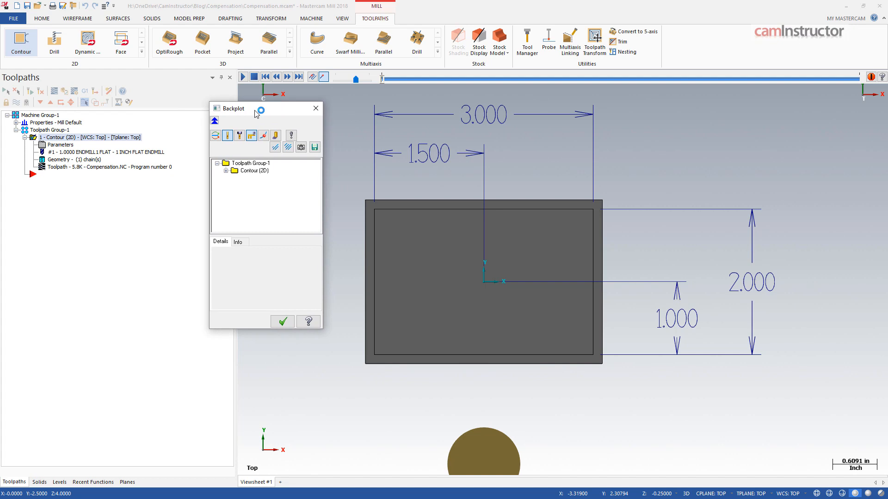
left_click(286, 77)
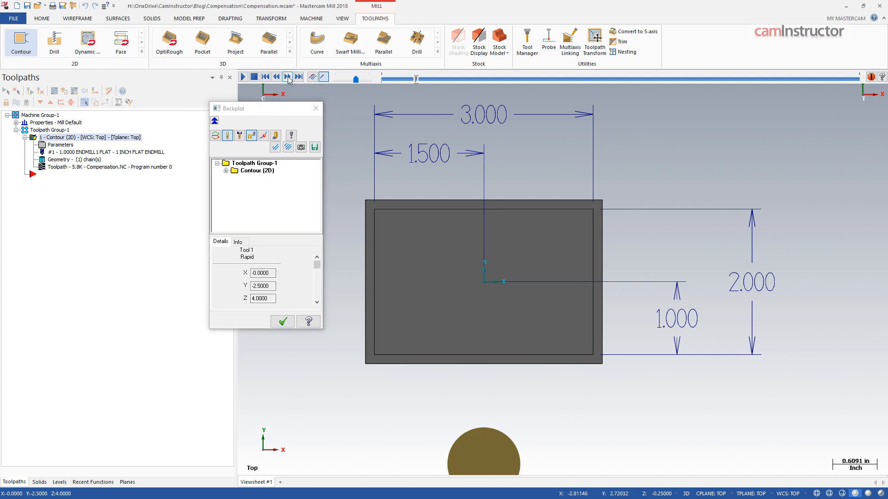
left_click(286, 77)
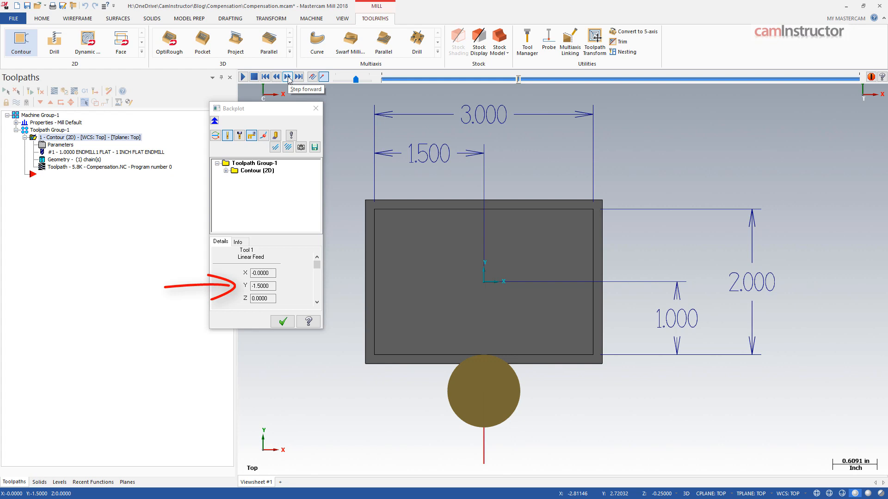
left_click(287, 77)
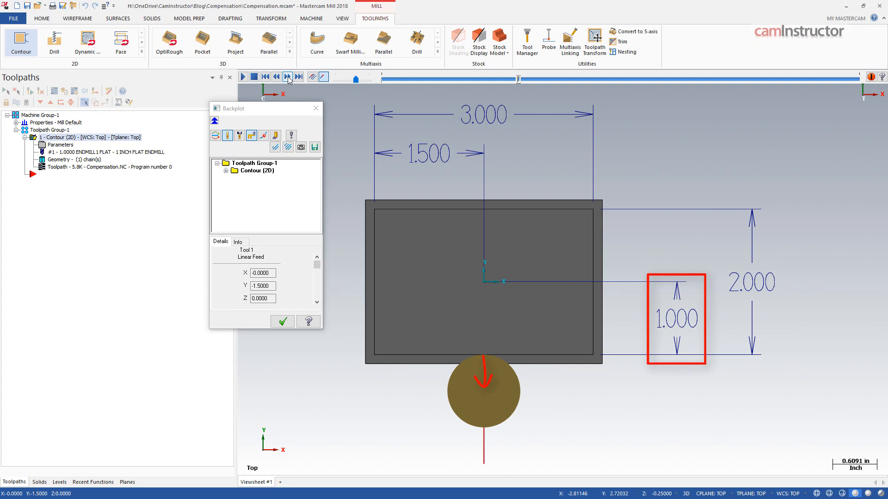
left_click(287, 76)
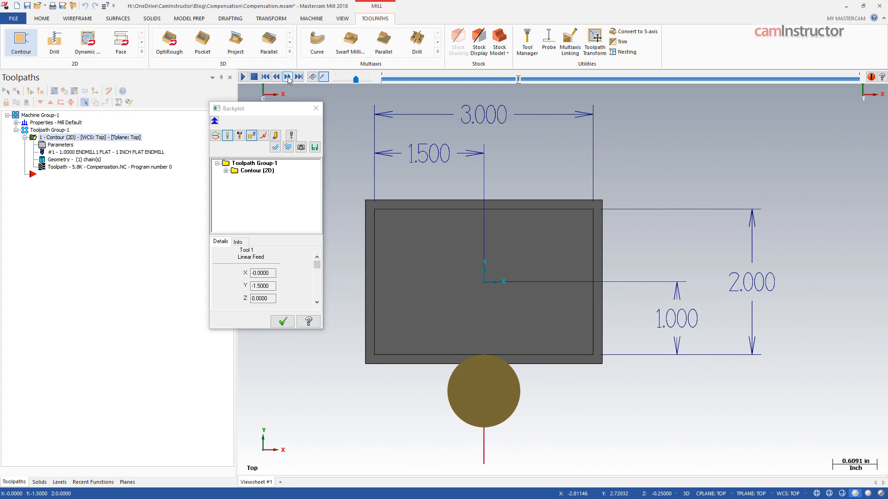
left_click(286, 77)
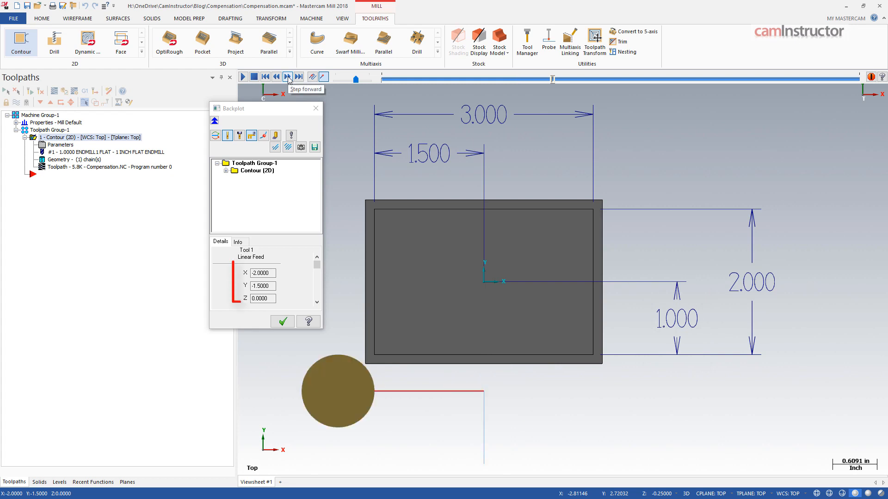
left_click(287, 77)
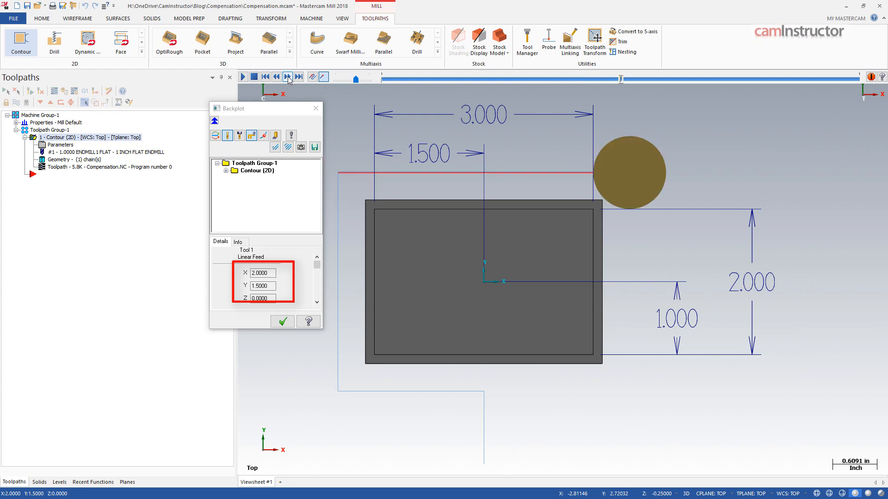
left_click(287, 77)
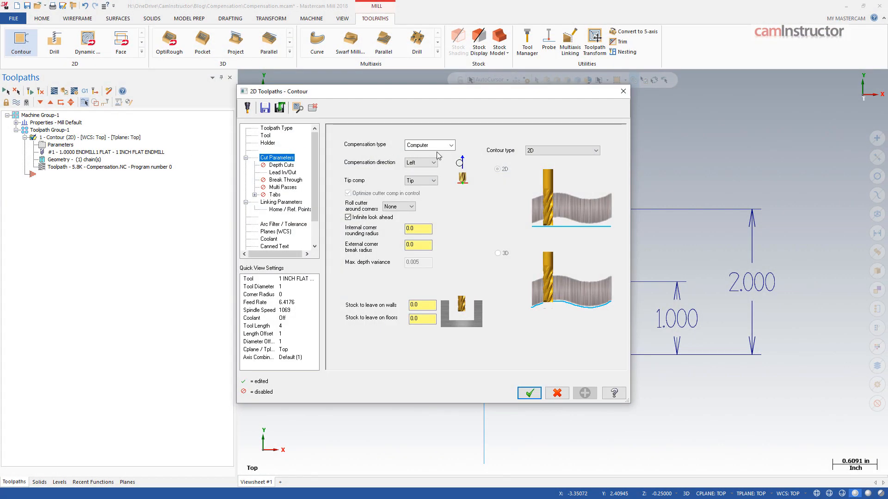
Switch the contour to Control compensation and accept the parameters
left_click(451, 145)
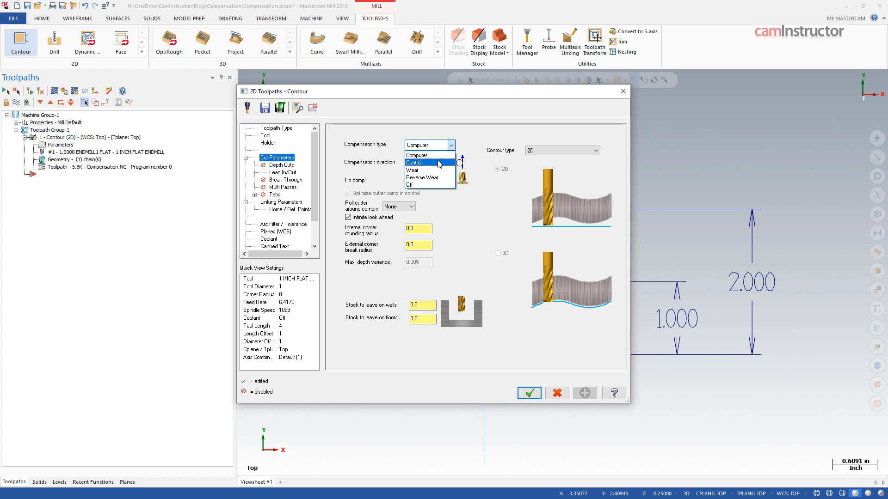
left_click(414, 163)
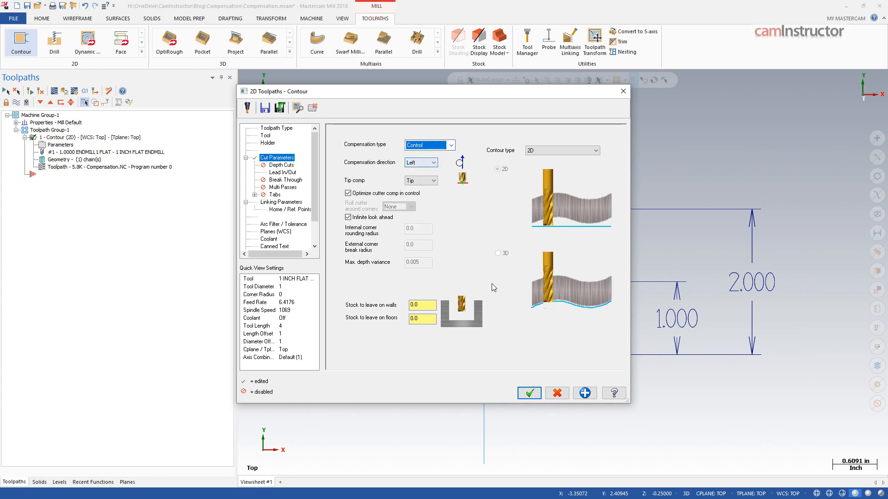
left_click(529, 393)
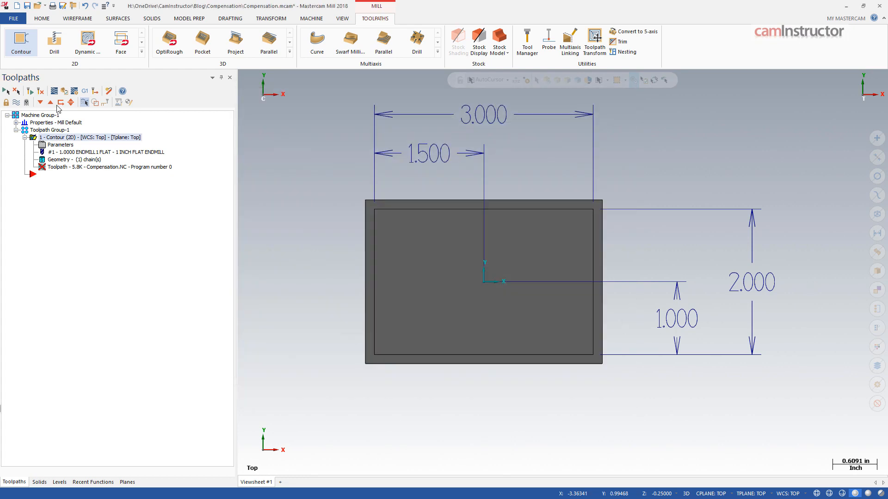
Regenerate and backplot the contour, stepping the tool through corners X±1.5, Y±1
left_click(55, 92)
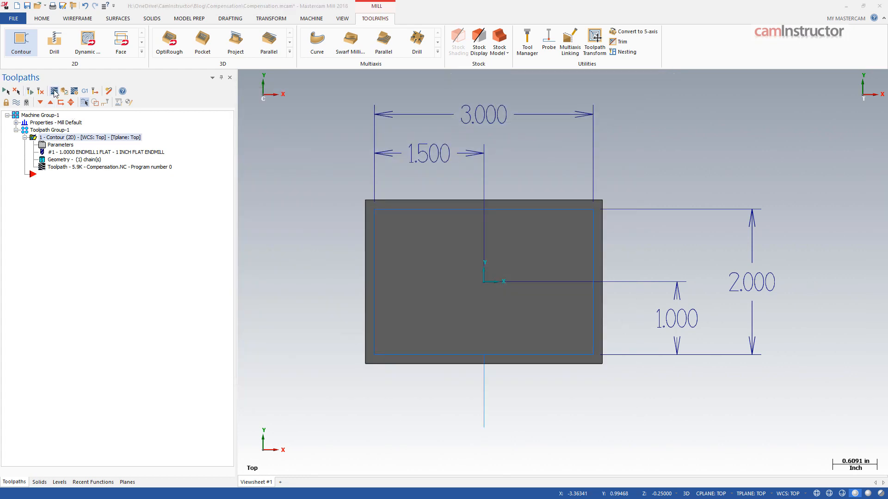
left_click(54, 91)
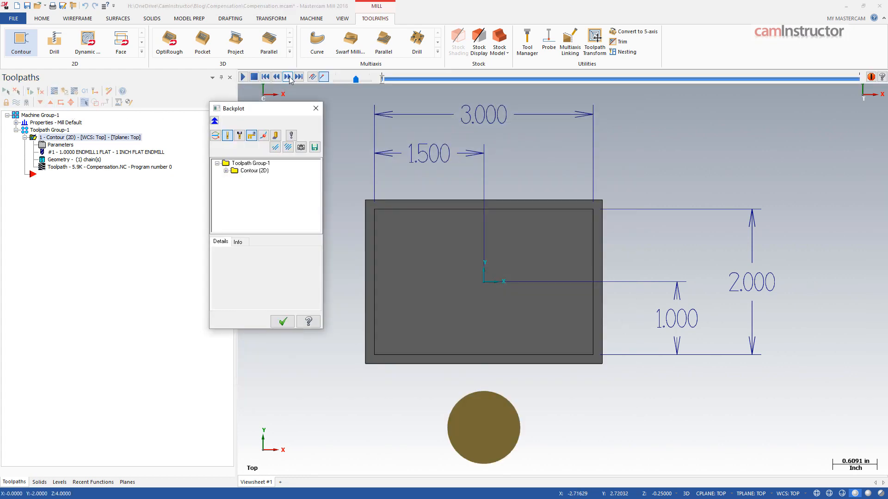
left_click(287, 77)
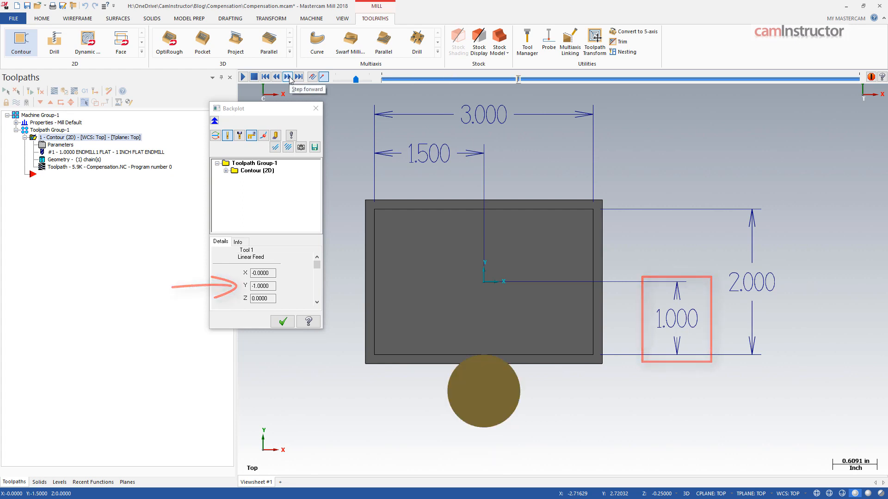
left_click(288, 77)
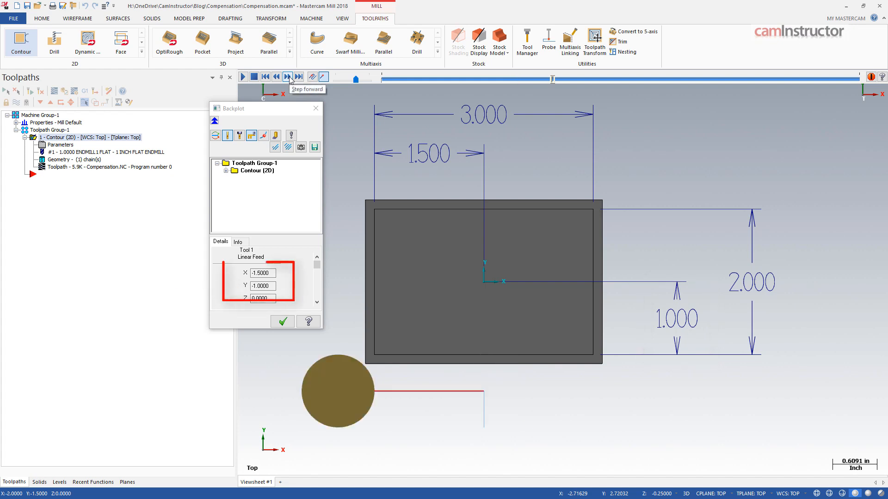
left_click(287, 76)
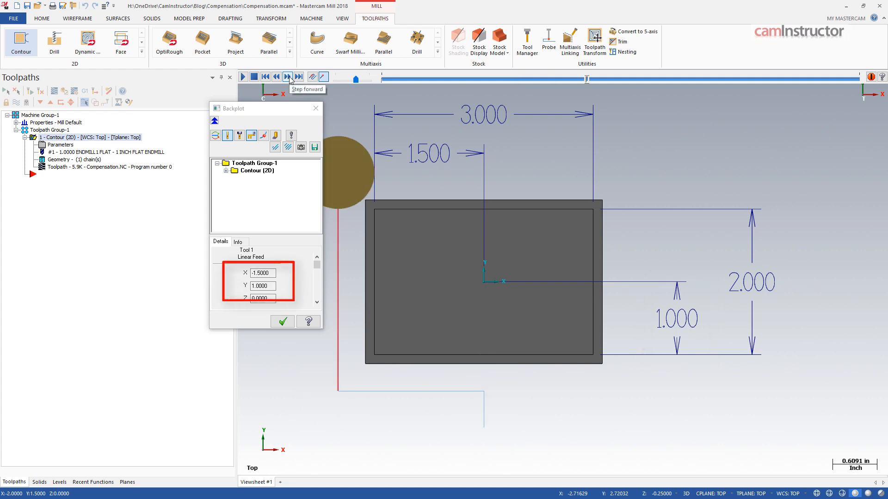
left_click(288, 76)
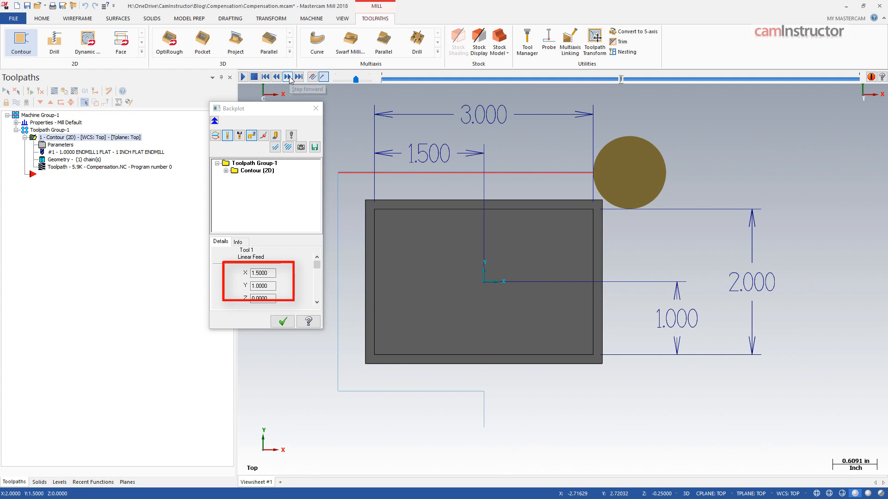
left_click(286, 77)
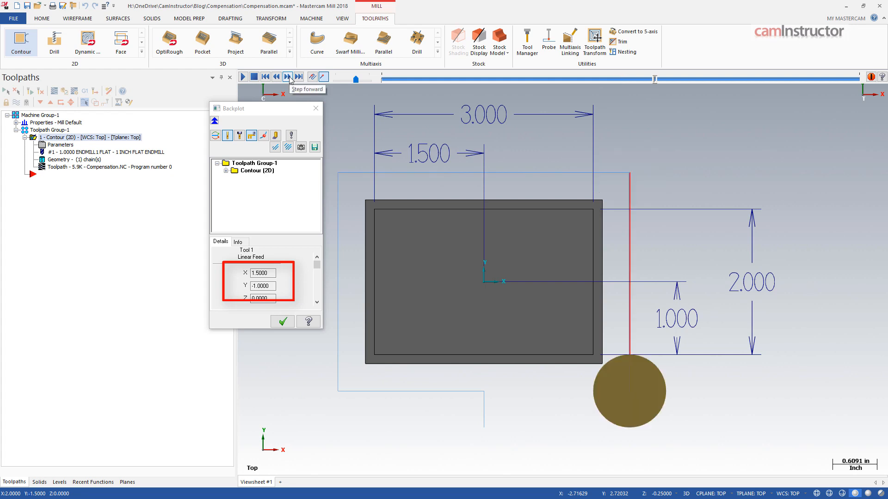
left_click(286, 77)
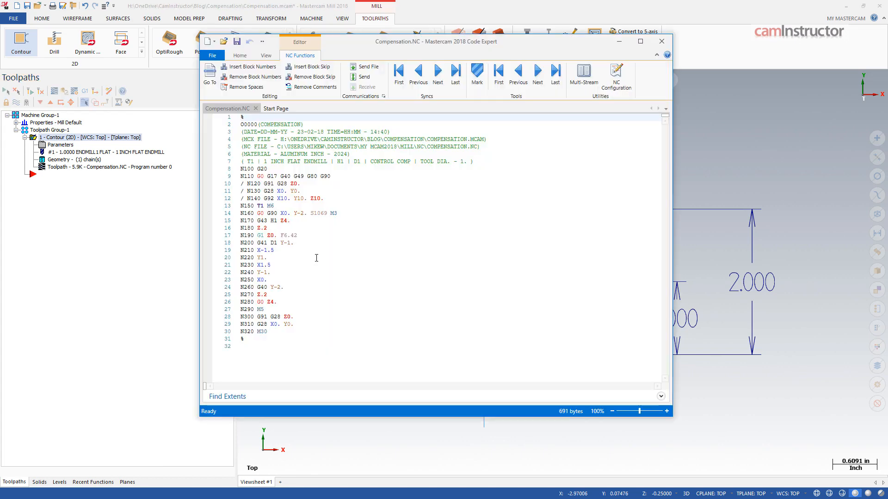
Post the toolpath and review Compensation.NC in Code Expert, noting the G41 D1 line
left_click(639, 41)
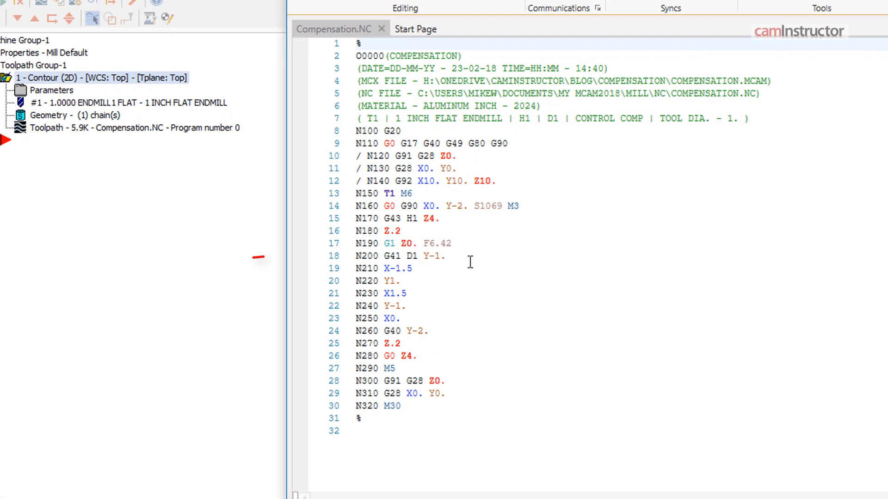
left_click(446, 256)
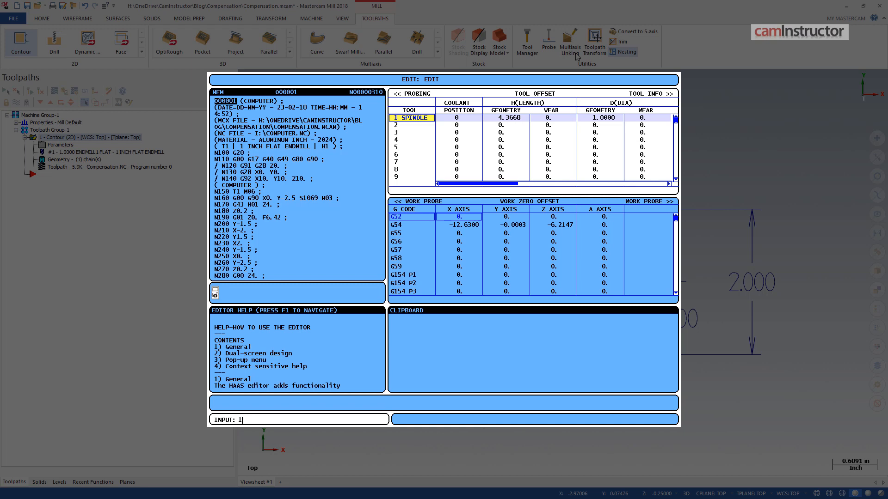
Enter a -0.002 diameter wear offset for tool 1 on the HAAS offsets page
type("4")
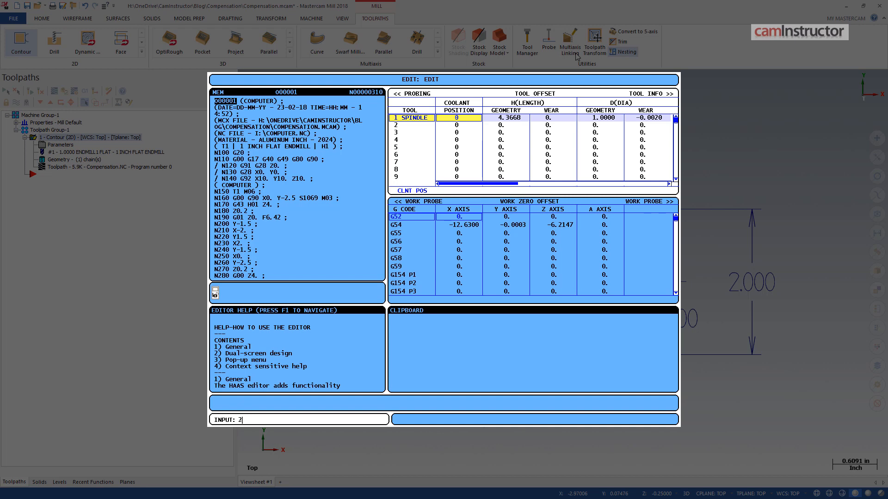
type("3")
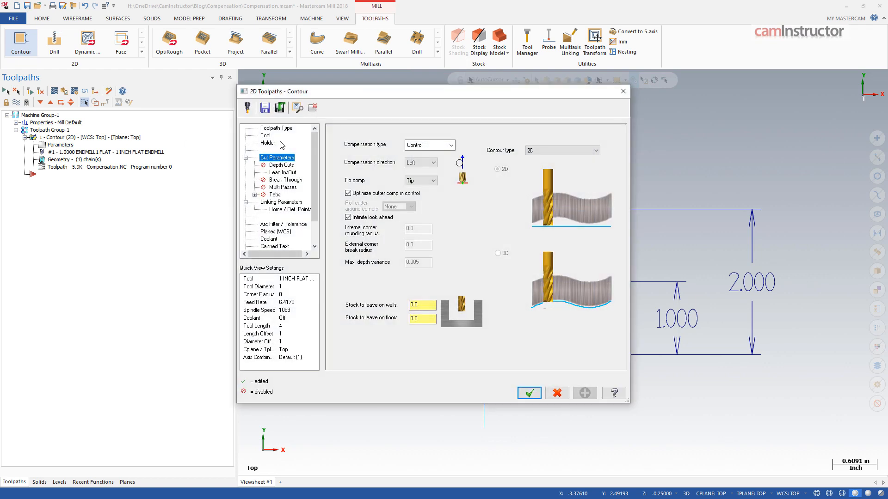
Switch the contour to Wear compensation, accept it and step the backplot through the X±2, Y±1.5 moves
left_click(450, 145)
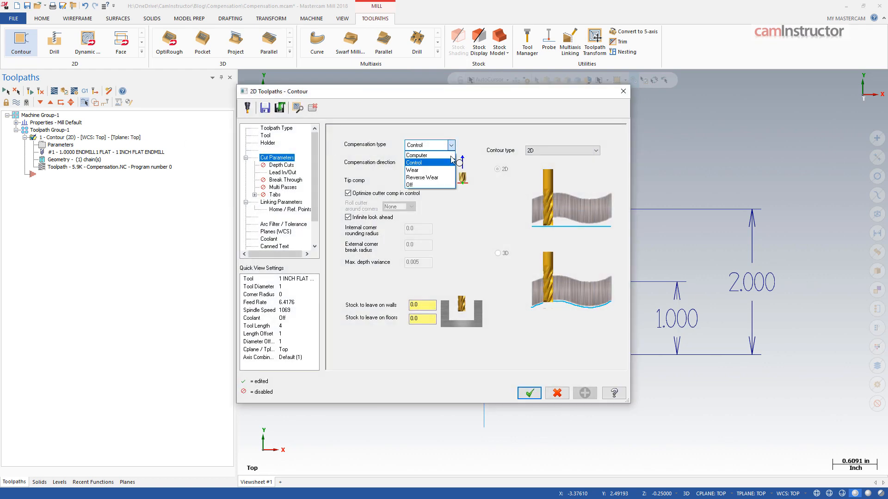
mouse_move(430, 170)
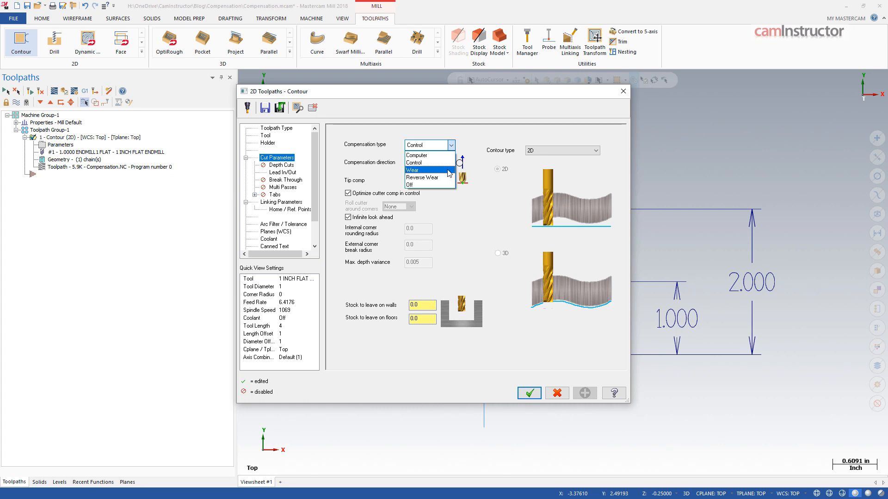
left_click(413, 170)
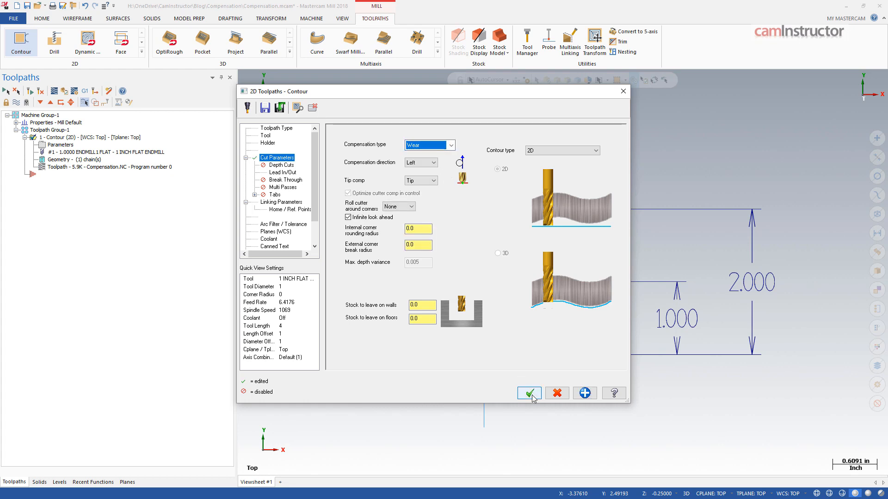
left_click(528, 393)
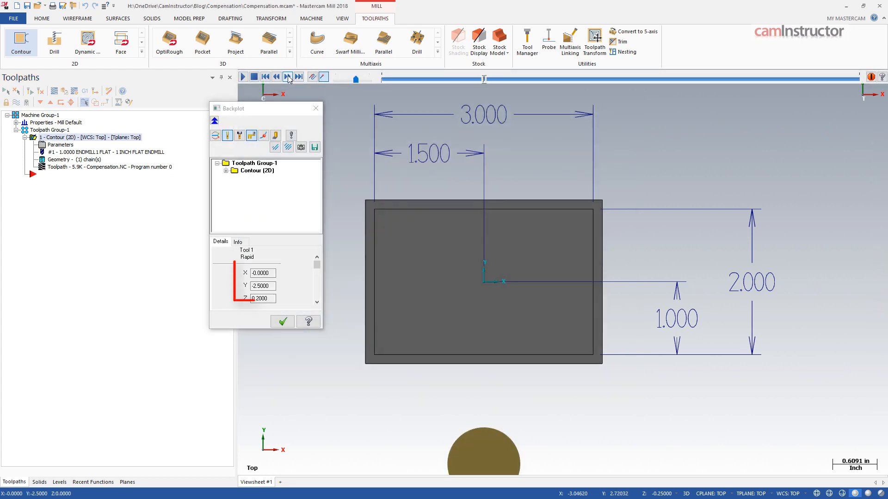
left_click(288, 77)
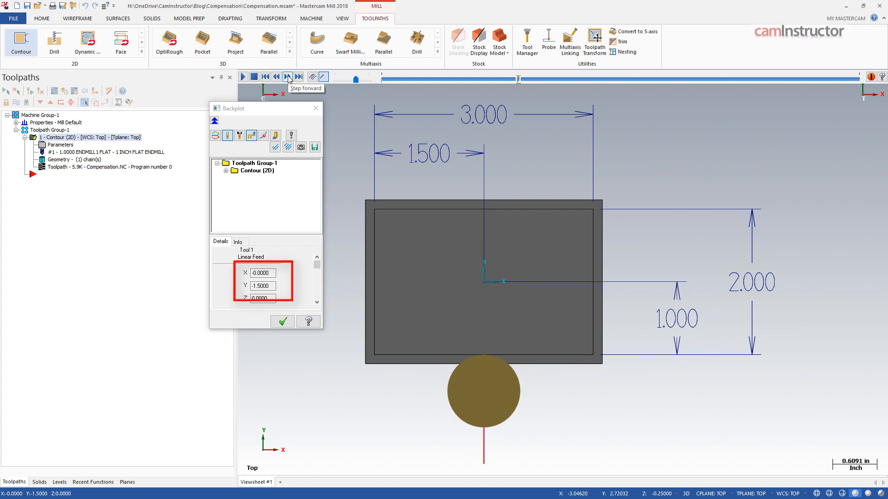
left_click(288, 77)
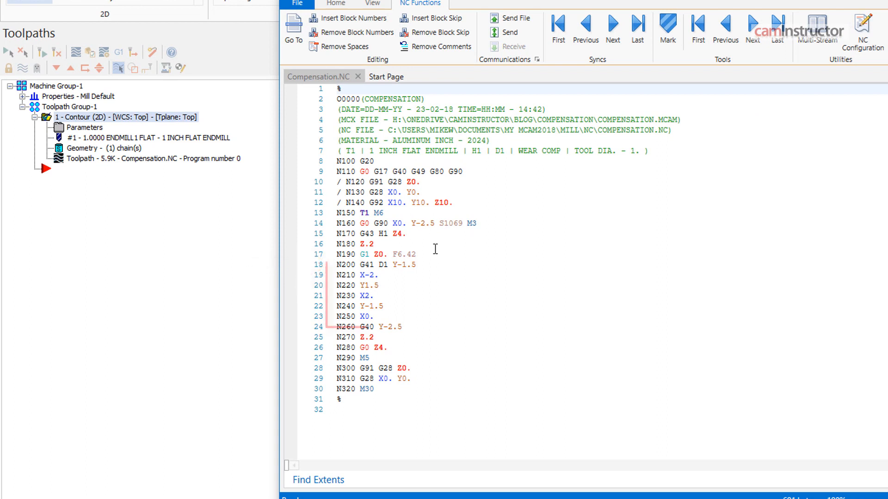
left_click_drag(328, 265, 433, 327)
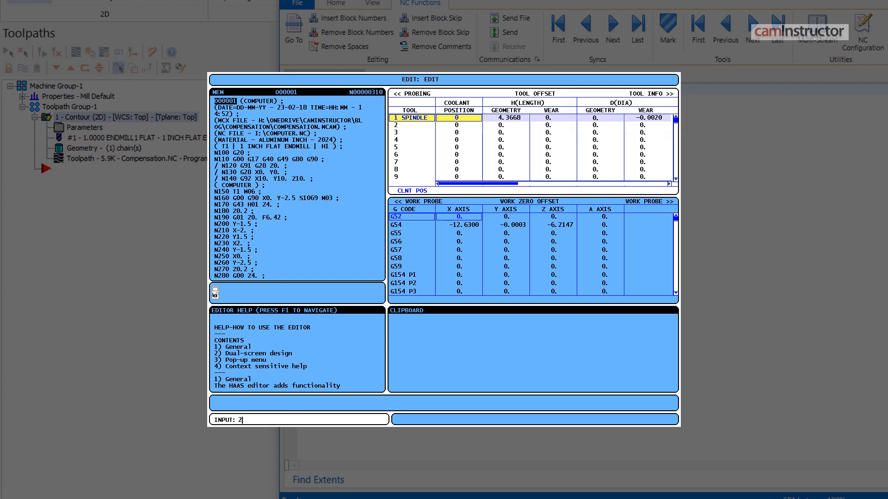
type("3")
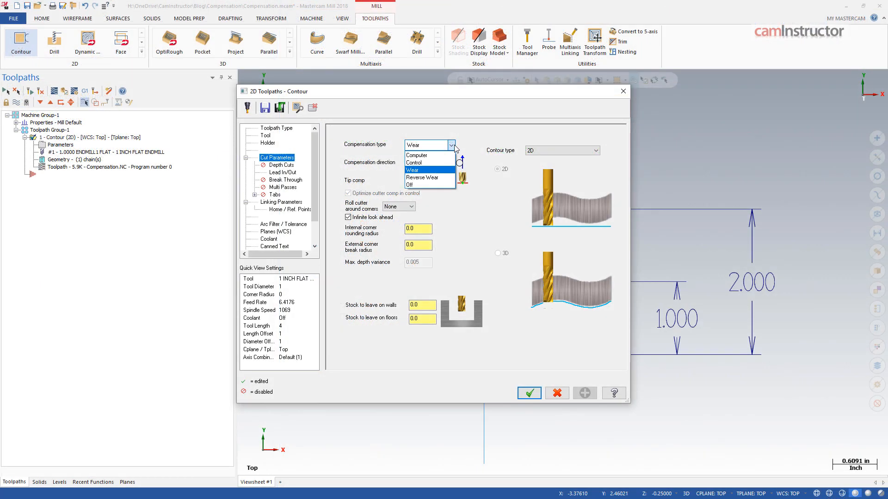
Set the contour's compensation type to Reverse Wear and accept the parameters
left_click(422, 178)
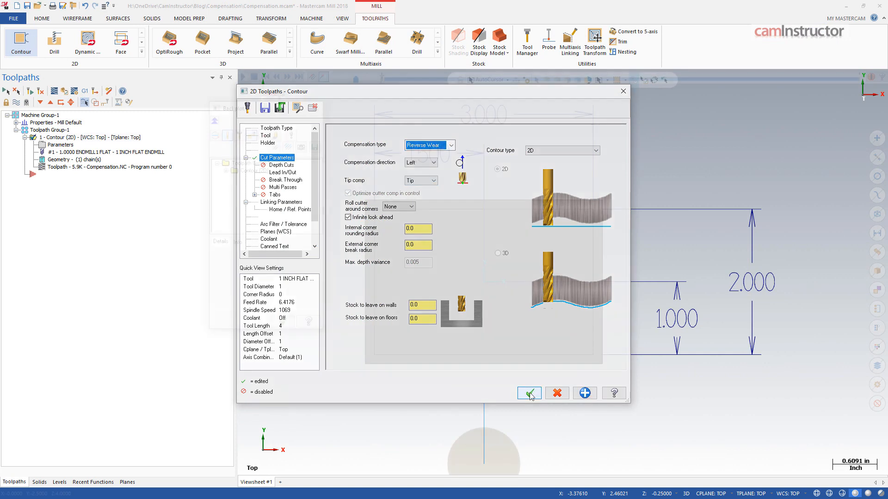
left_click(528, 393)
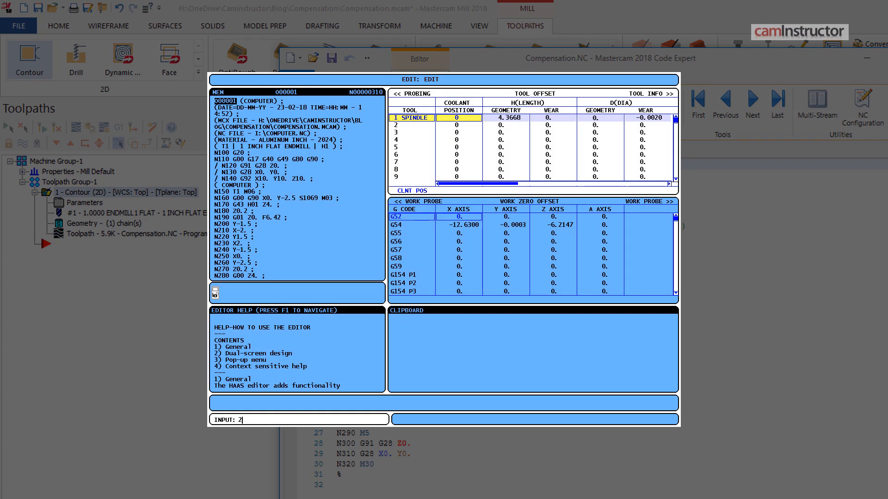
Change tool 1's diameter wear to +0.002 on the HAAS offsets page
type("3")
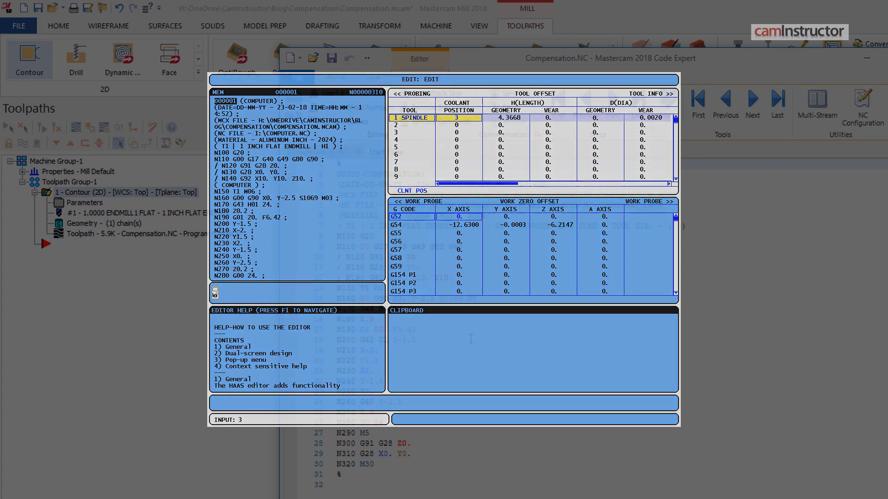
left_click(451, 145)
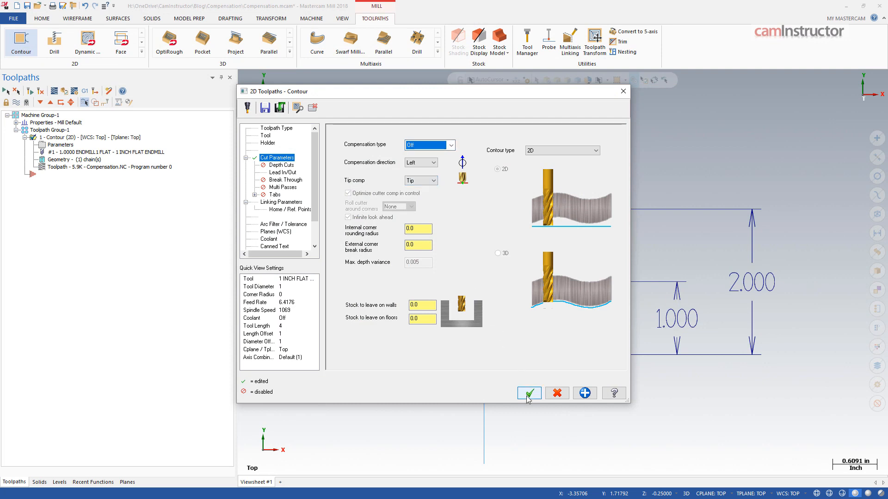
Confirm compensation Off, backplot and review the posted G-code without G41 tracing X±1.5, Y±1
left_click(528, 393)
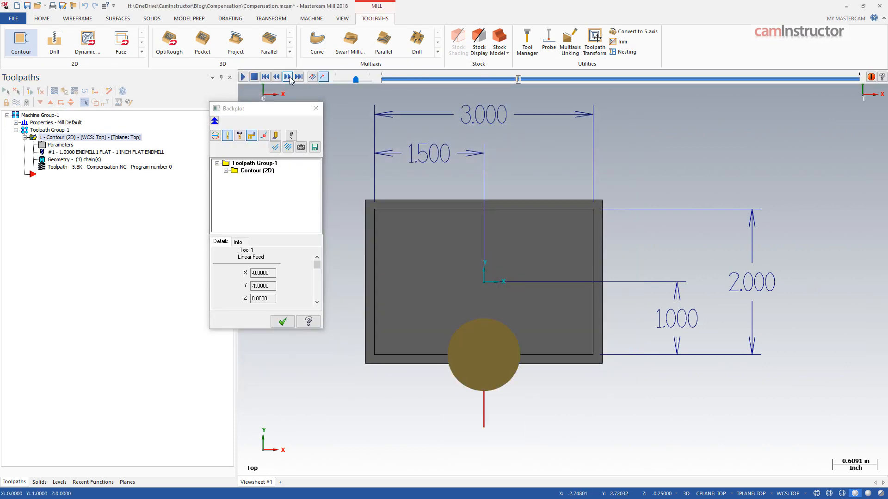
left_click(288, 77)
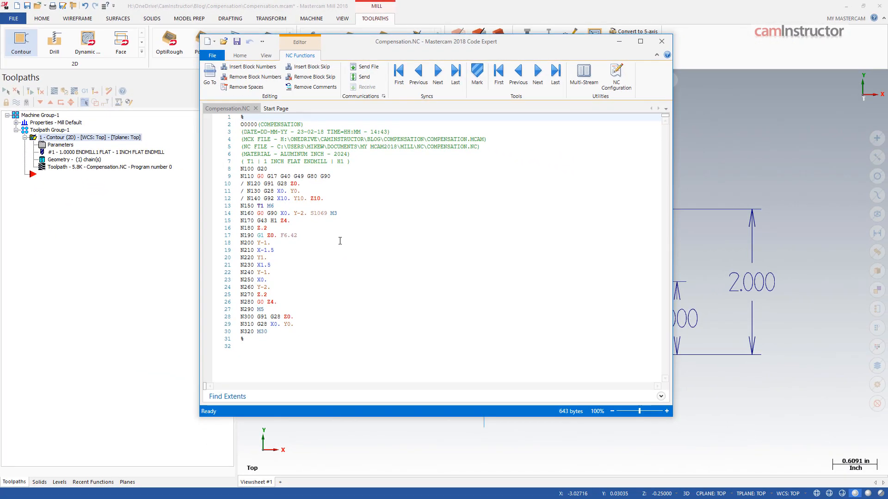
mouse_move(545, 155)
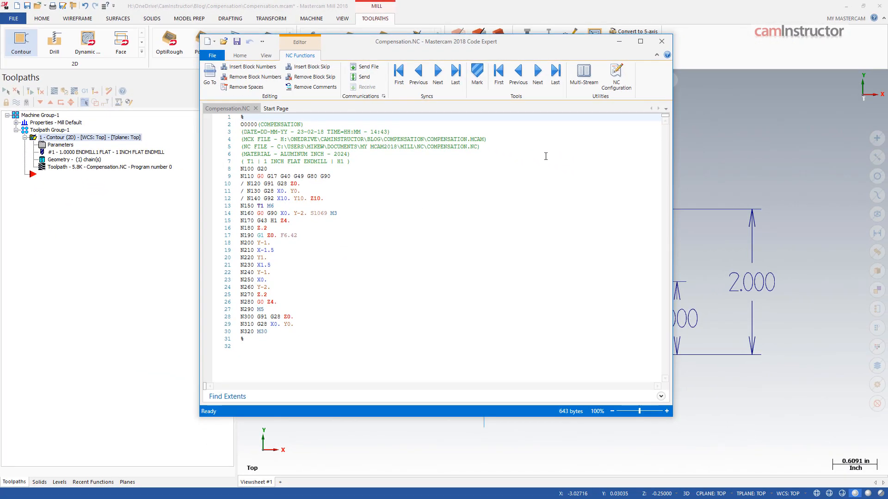
left_click(660, 41)
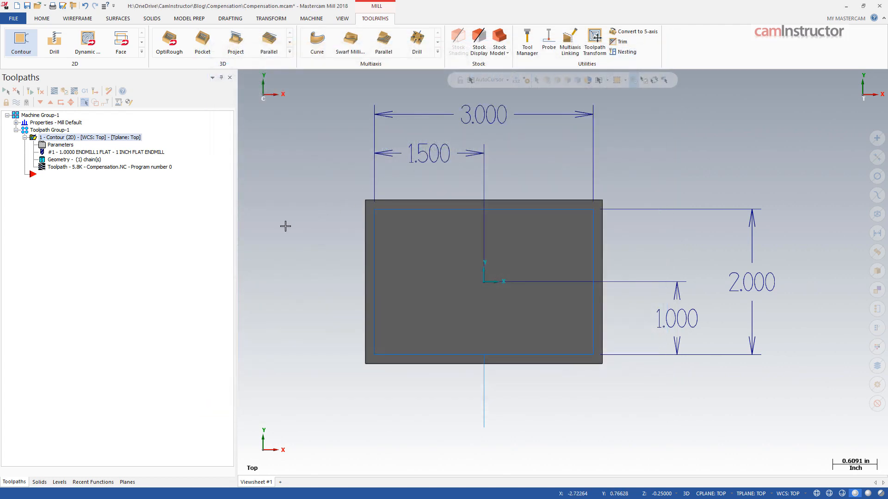